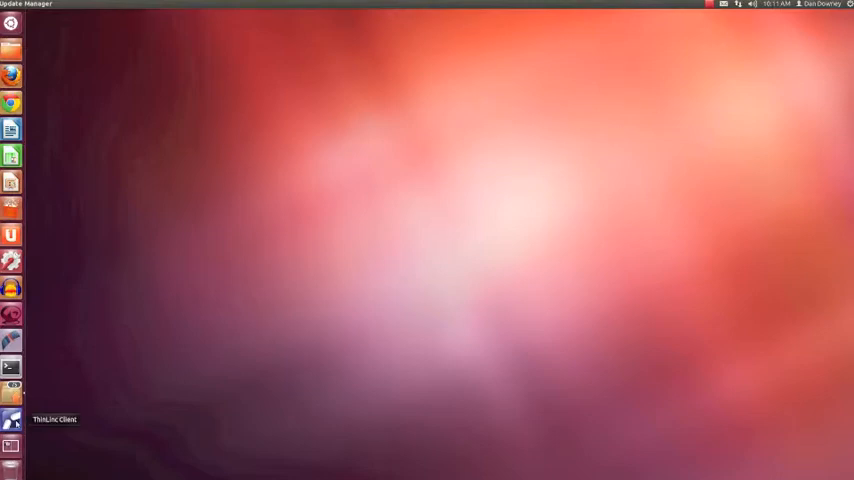
- Launch ThinLinc Client and show the Screen size options
{"action": "left_click", "coordinate": [13, 420]}
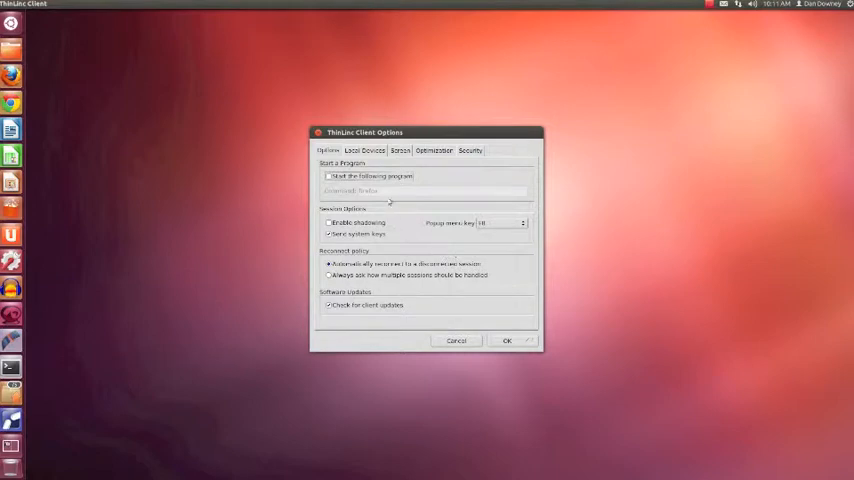
{"action": "left_click", "coordinate": [399, 150]}
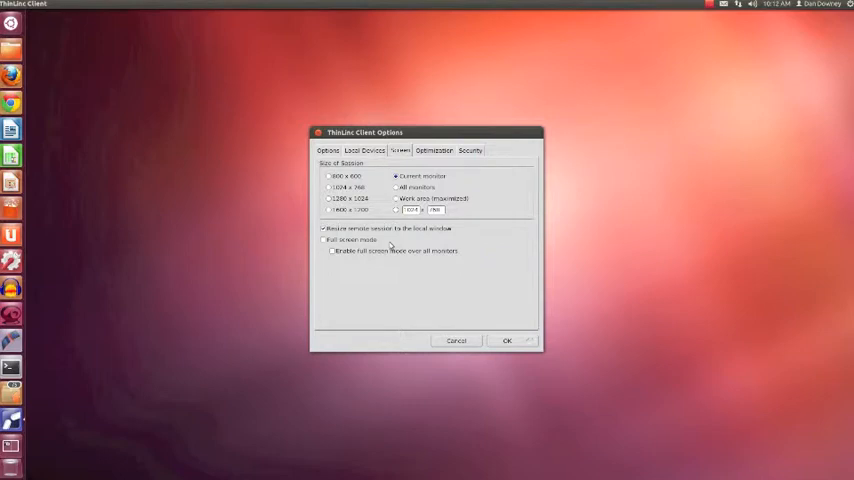
{"action": "mouse_move", "coordinate": [391, 246]}
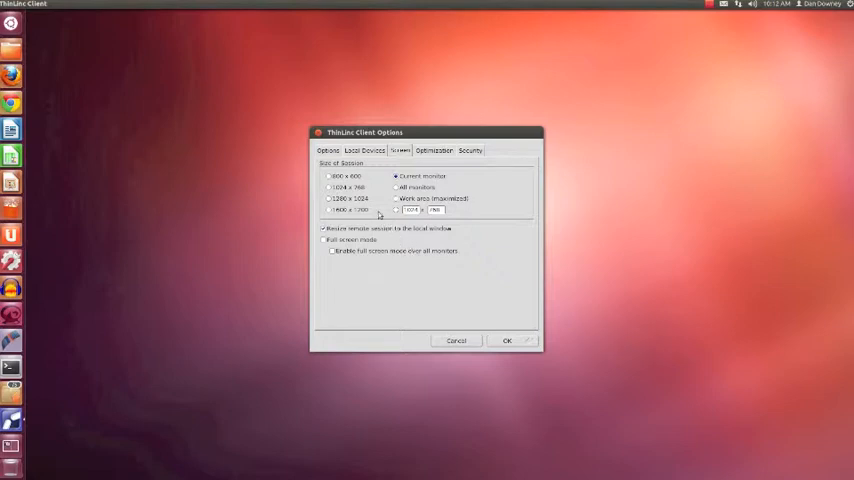
{"action": "mouse_move", "coordinate": [505, 324]}
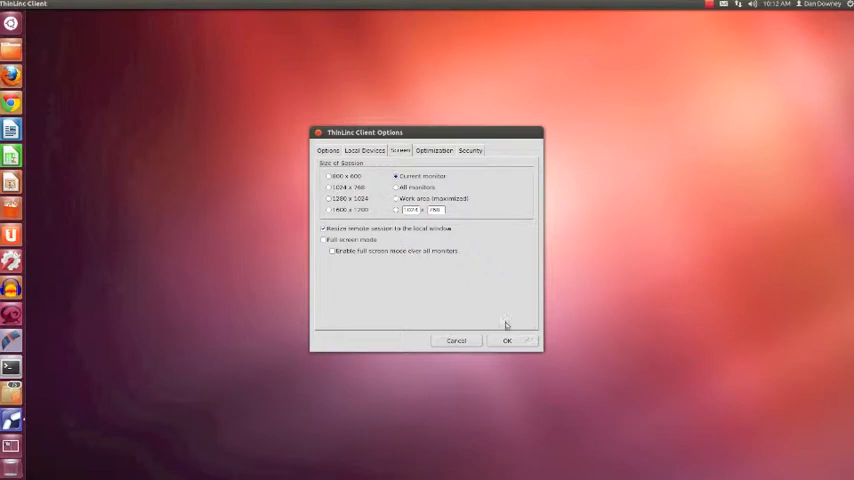
- Accept the options, enter the password, and connect to the remote server
{"action": "left_click", "coordinate": [507, 340]}
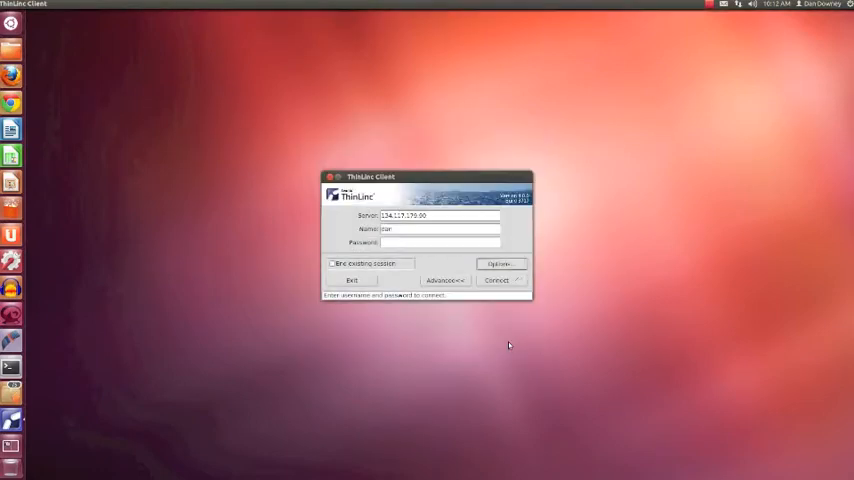
{"action": "type", "text": "•"}
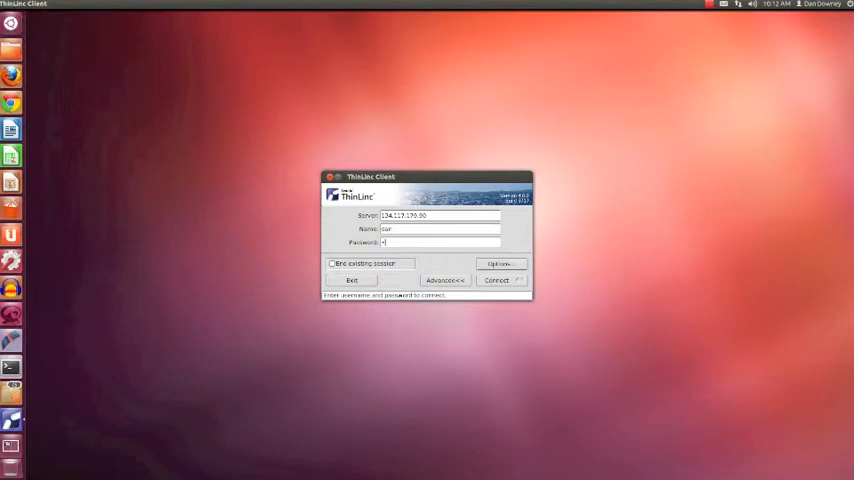
{"action": "type", "text": "*"}
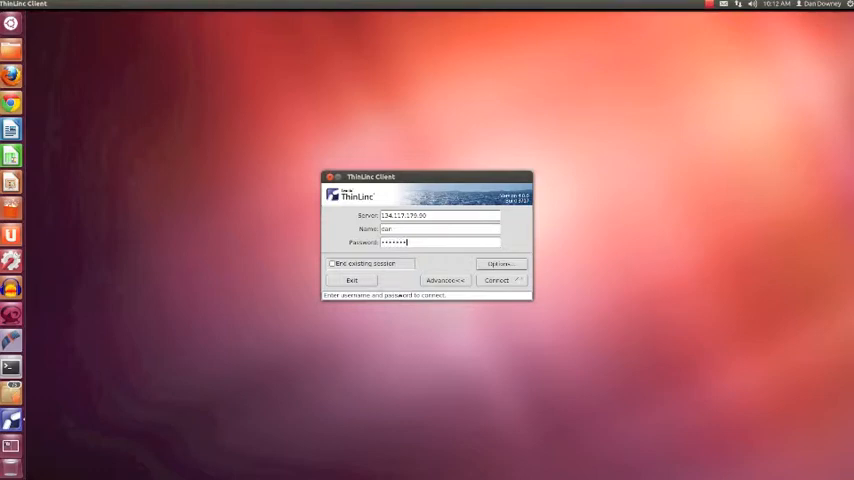
{"action": "left_click", "coordinate": [496, 280]}
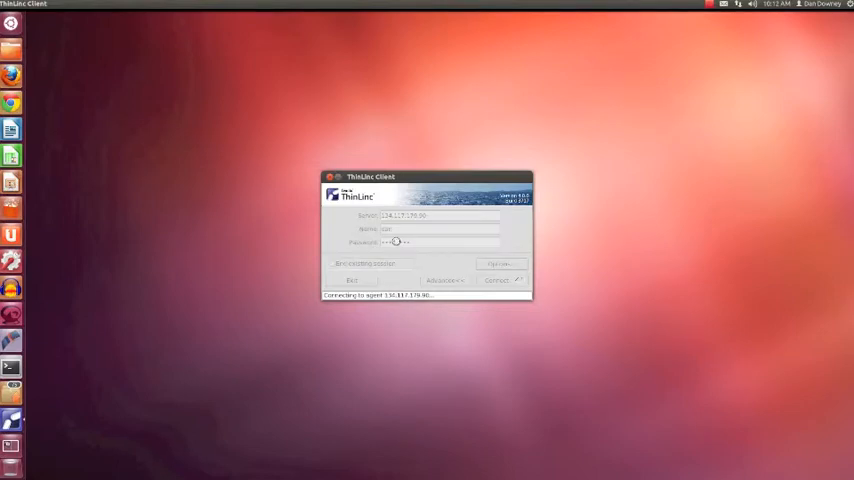
{"action": "left_click", "coordinate": [499, 280]}
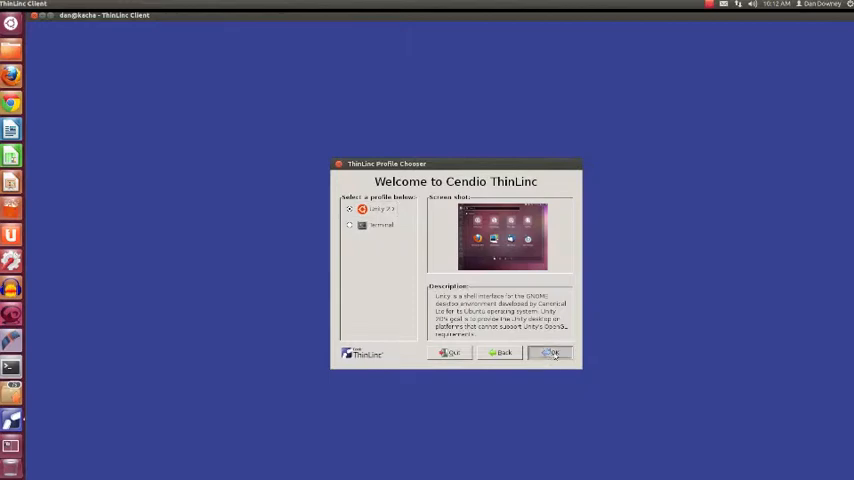
- Start the Unity desktop session and open a terminal from the launcher
{"action": "left_click", "coordinate": [550, 352]}
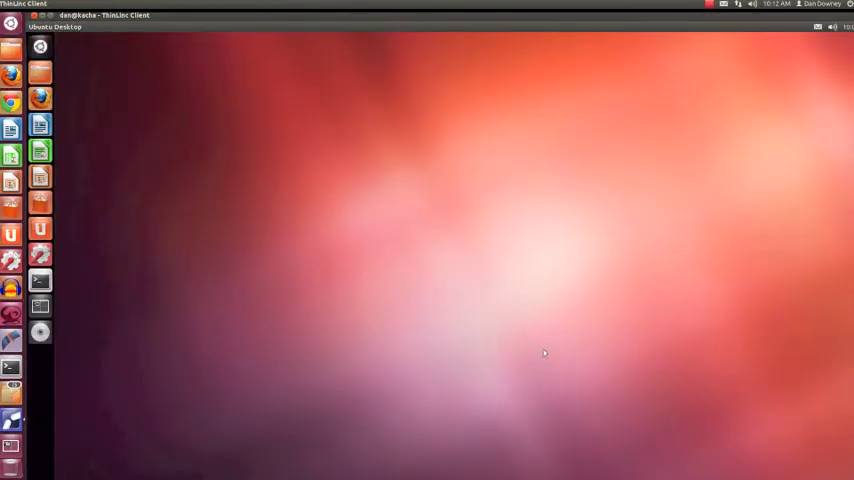
{"action": "mouse_move", "coordinate": [448, 282]}
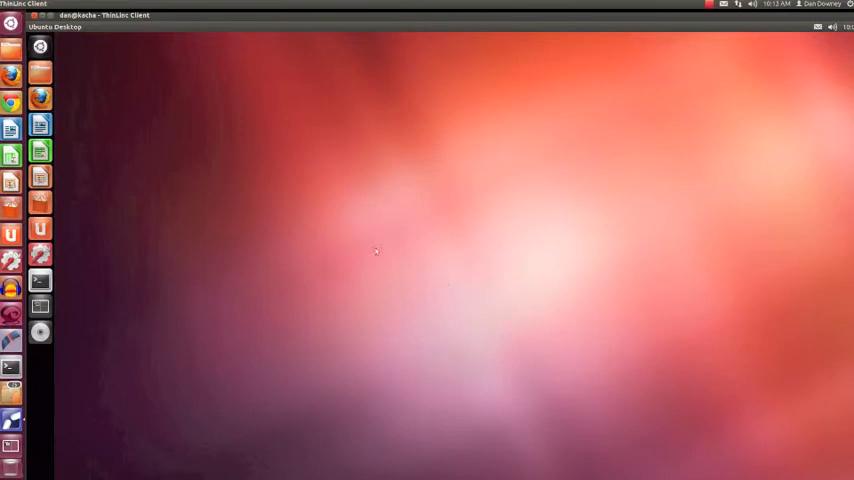
{"action": "mouse_move", "coordinate": [149, 171]}
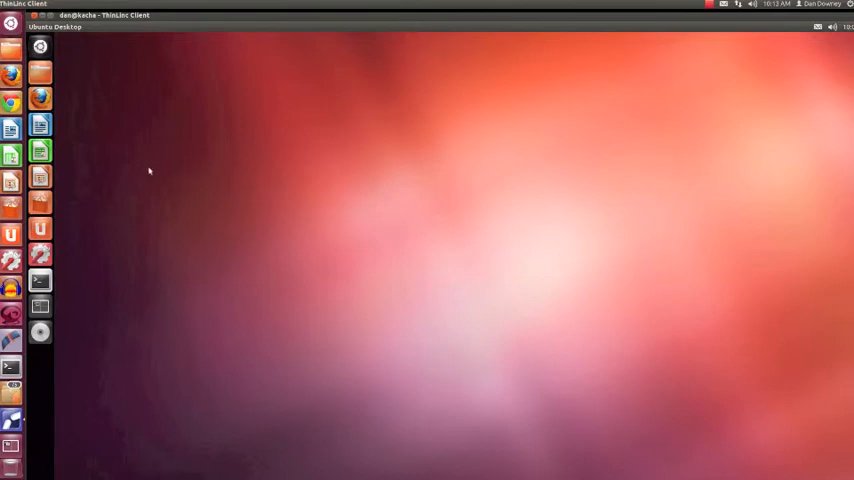
{"action": "mouse_move", "coordinate": [40, 280]}
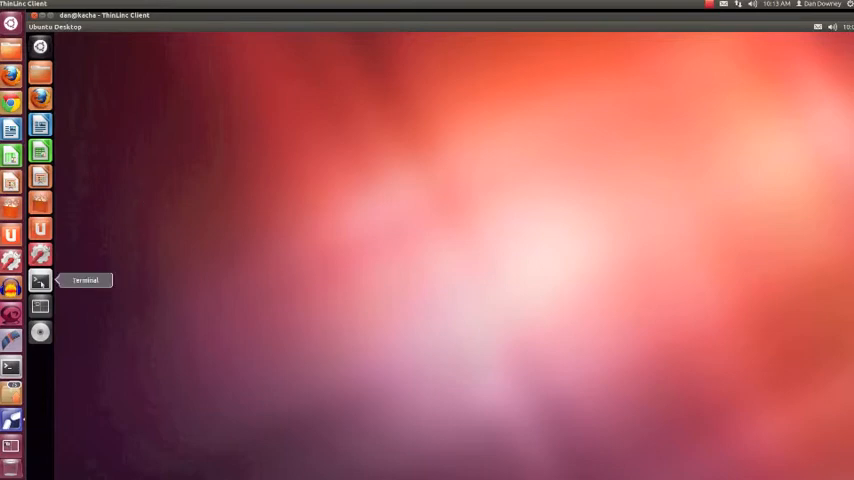
{"action": "left_click", "coordinate": [40, 281]}
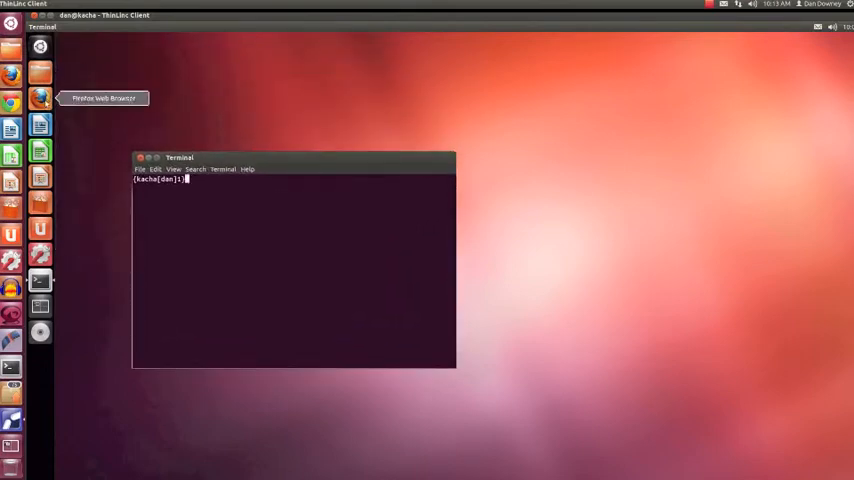
{"action": "mouse_move", "coordinate": [40, 151]}
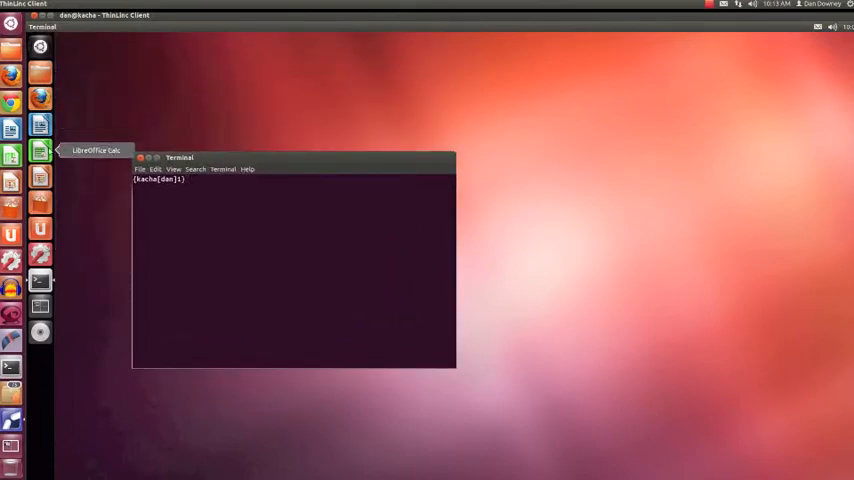
{"action": "mouse_move", "coordinate": [40, 306]}
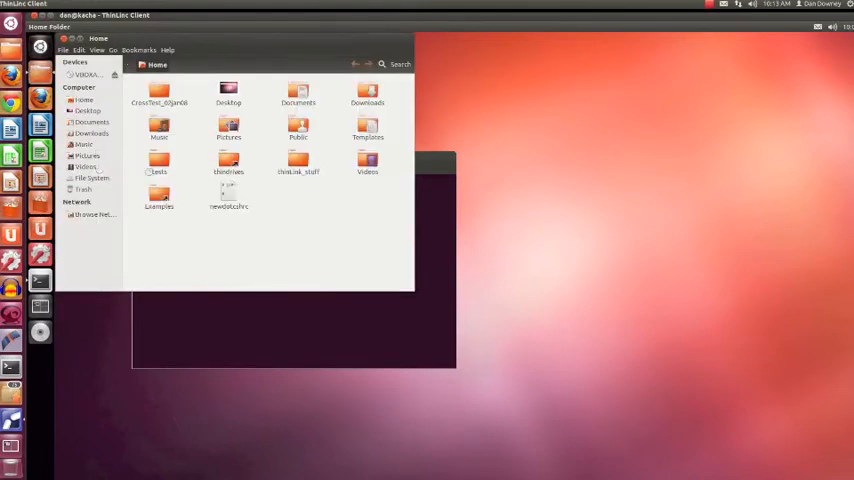
- In the terminal, list folders, cd into tests, and run VrWeld &
{"action": "left_click", "coordinate": [11, 368]}
{"action": "type", "text": "ls -l"}
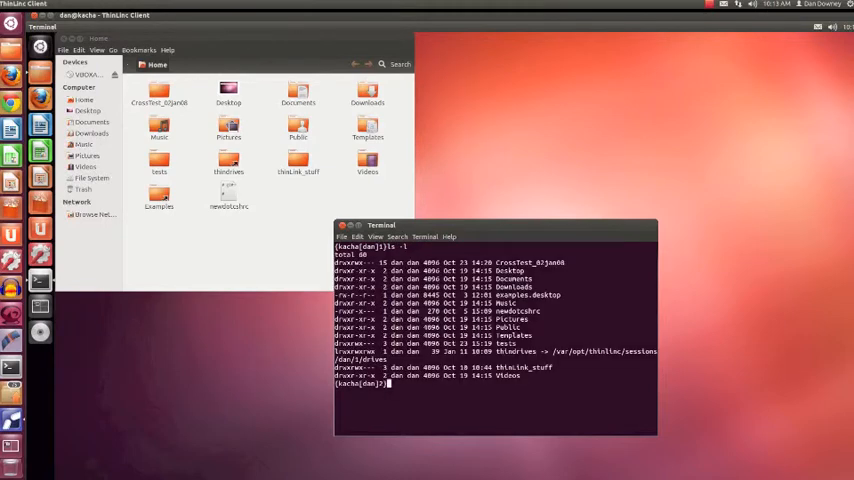
{"action": "type", "text": "cd tr"}
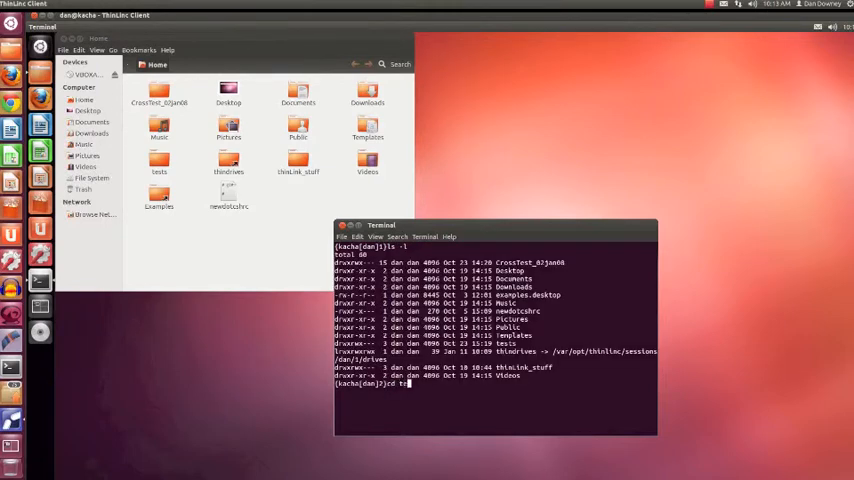
{"action": "key", "text": "Return"}
{"action": "type", "text": "./VrWeld &"}
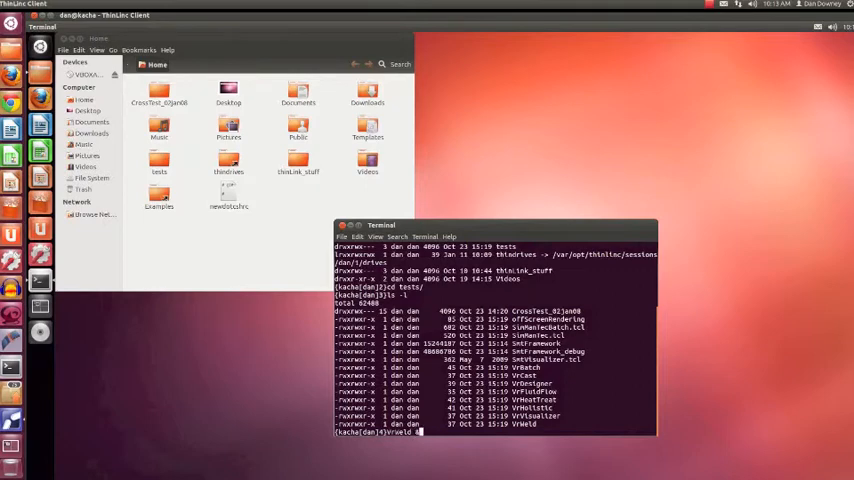
{"action": "key", "text": "Return"}
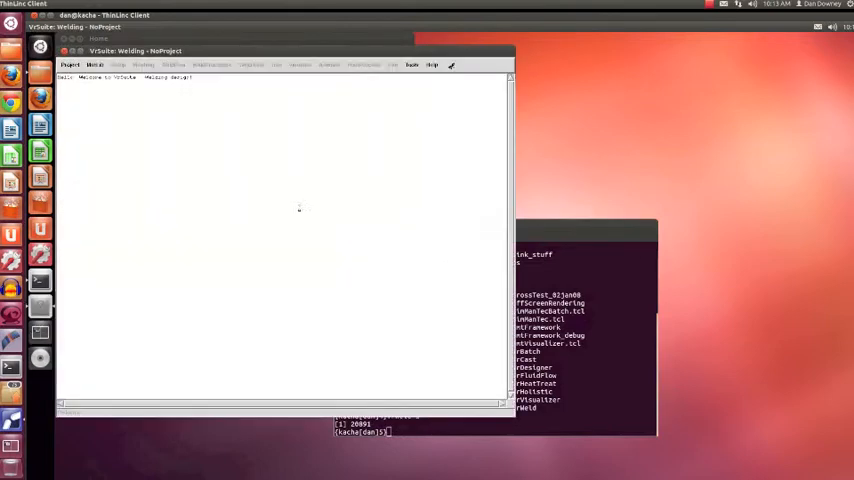
- Open the CrossTest_02jan08 project via Project > Open
{"action": "left_click", "coordinate": [70, 65]}
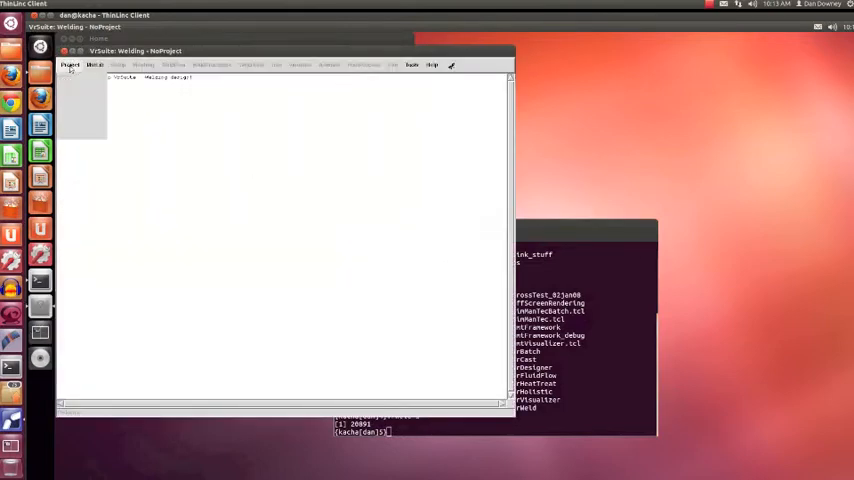
{"action": "left_click", "coordinate": [70, 64]}
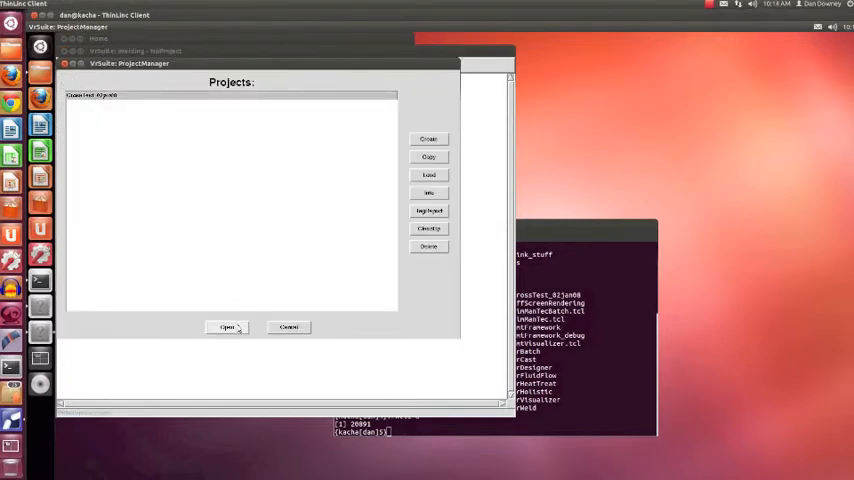
{"action": "left_click", "coordinate": [227, 327]}
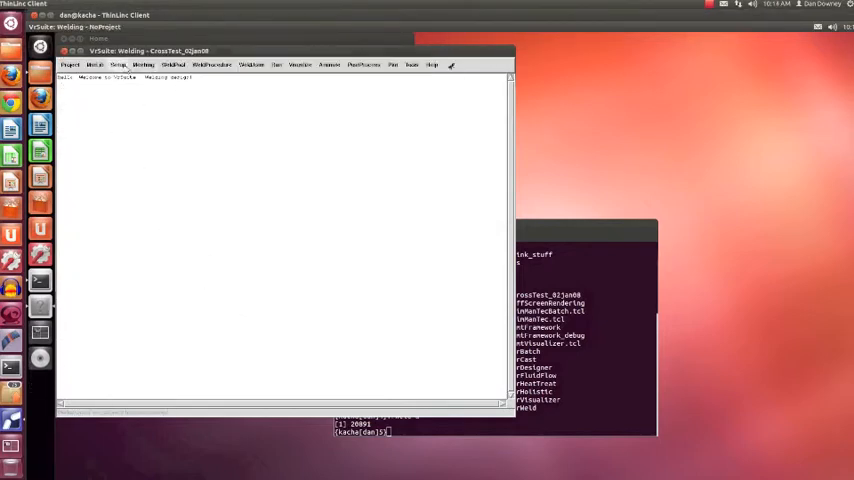
- List and preview the project's STL geometry files, then close the viewer and list
{"action": "left_click", "coordinate": [118, 65]}
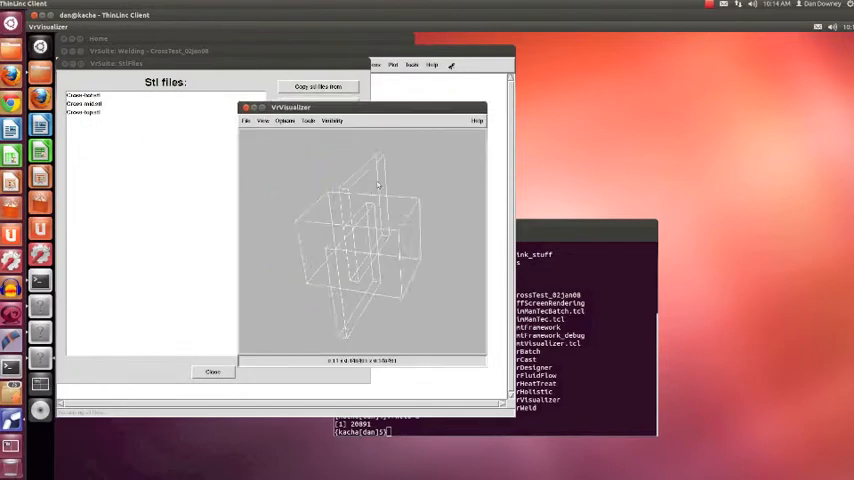
{"action": "left_click", "coordinate": [246, 120]}
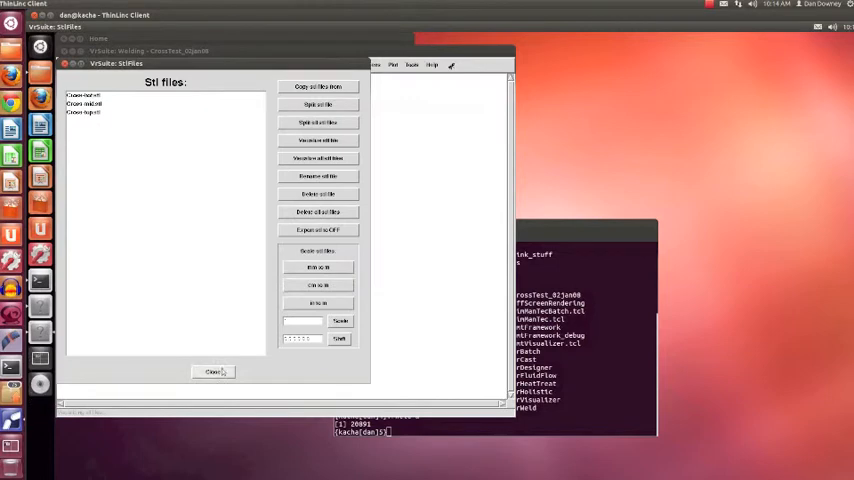
{"action": "left_click", "coordinate": [213, 372]}
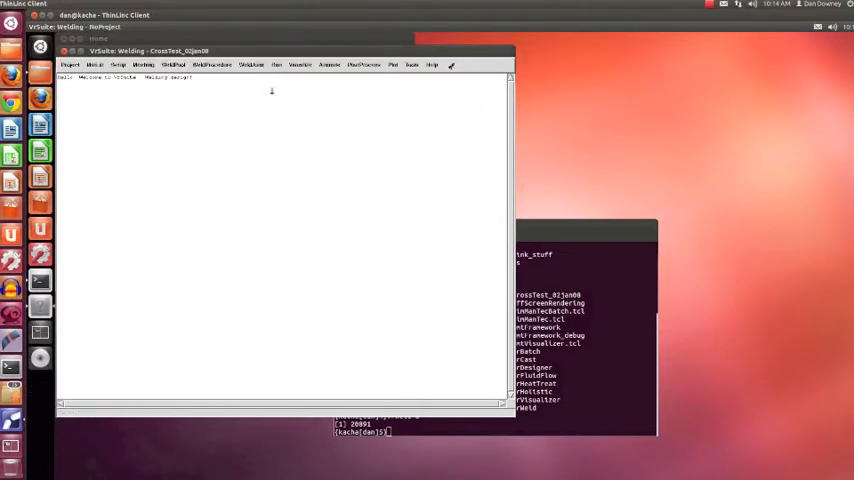
- Start the CrossTest welding analysis from Run > Analysis
{"action": "left_click", "coordinate": [277, 65]}
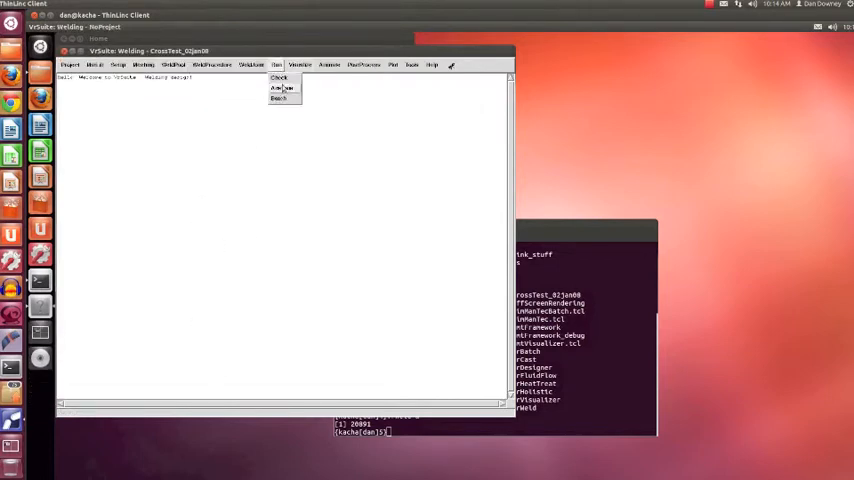
{"action": "left_click", "coordinate": [281, 88]}
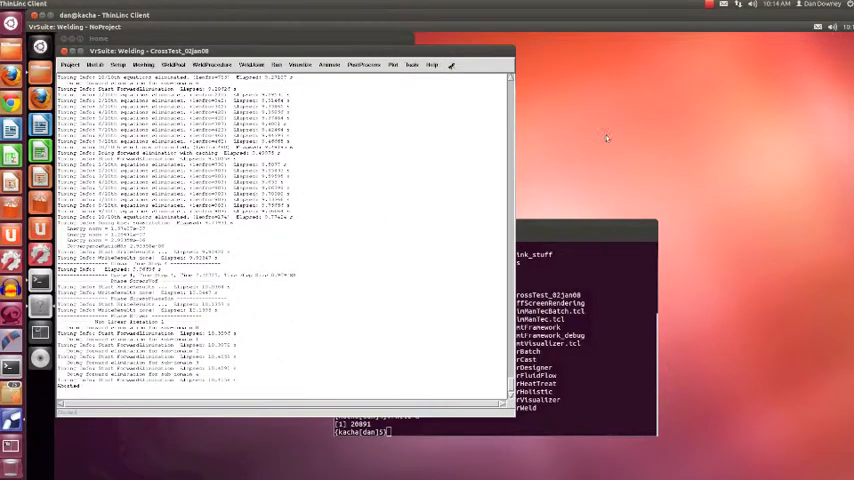
{"action": "mouse_move", "coordinate": [611, 133]}
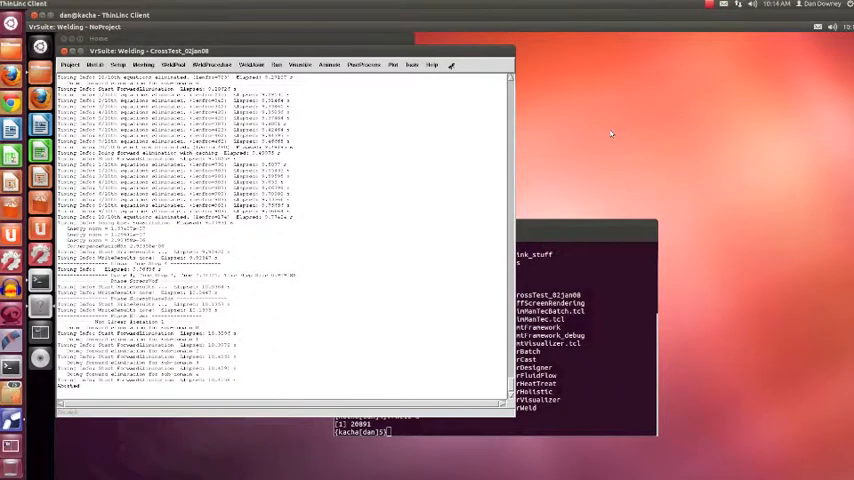